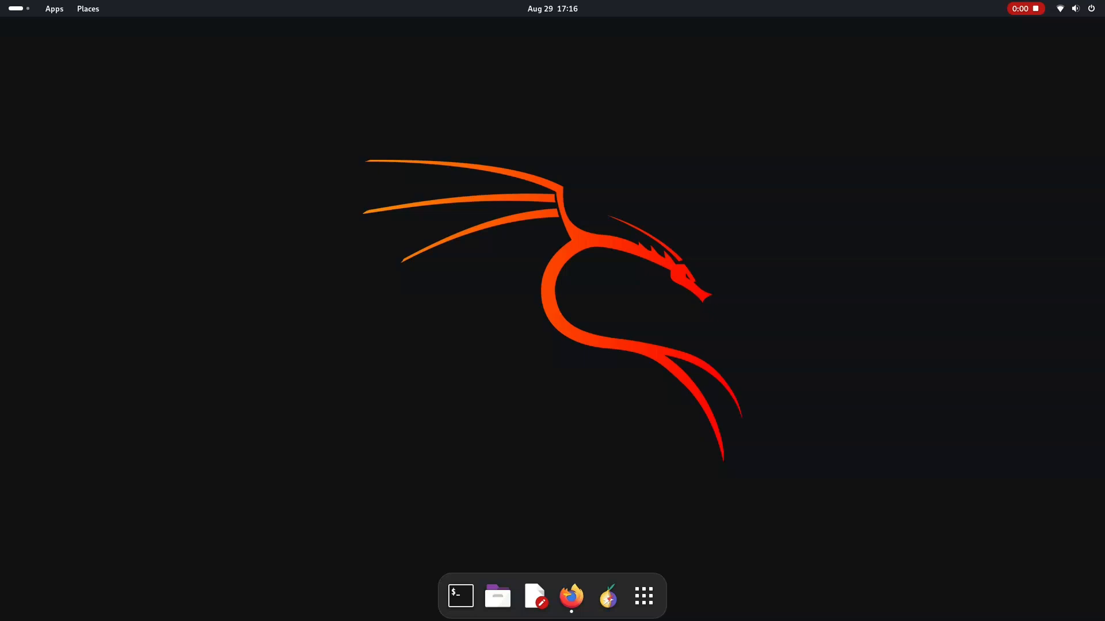
pyautogui.moveTo(459, 595)
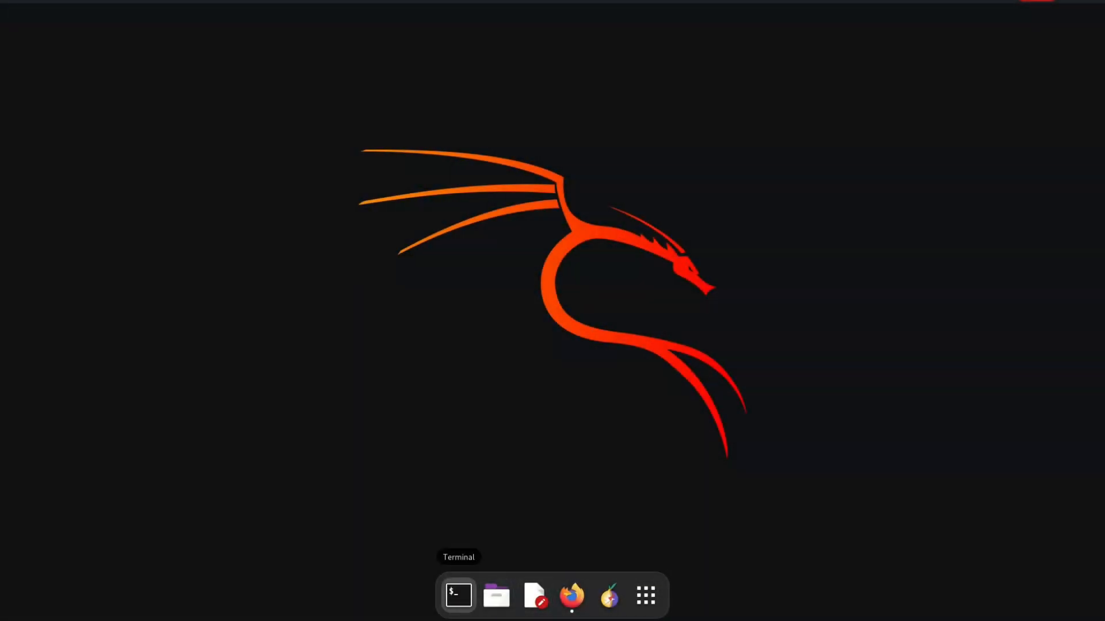
# Launch GNOME Terminal from the dock icon.
pyautogui.click(458, 595)
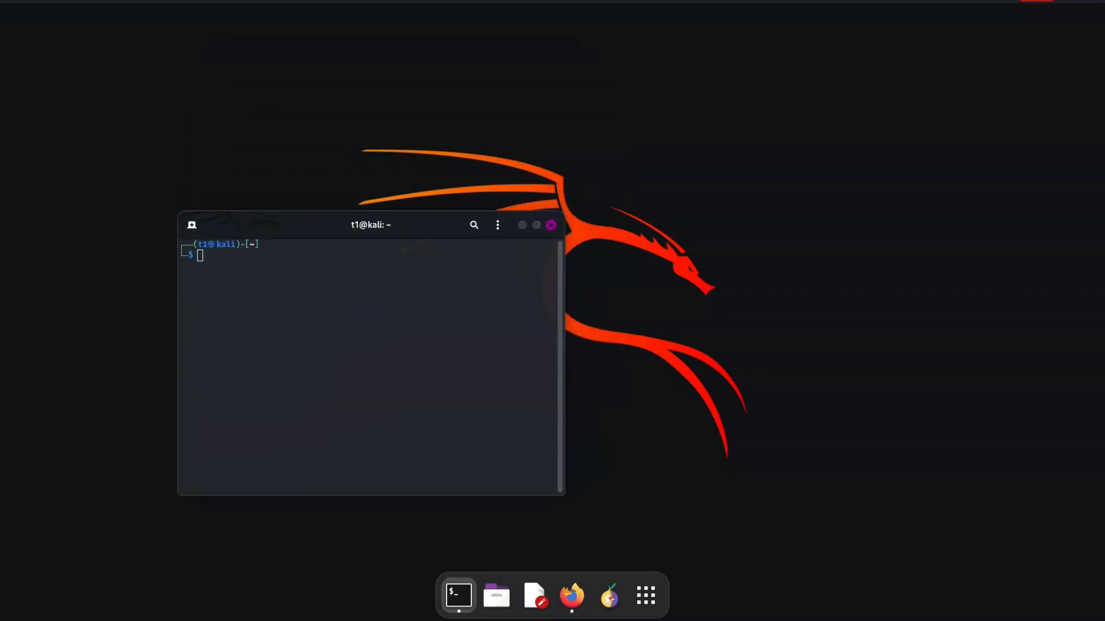
# Move the terminal left, run sudo apt update, and type sudo apt upgrade.
pyautogui.moveTo(369, 225); pyautogui.dragTo(330, 230)
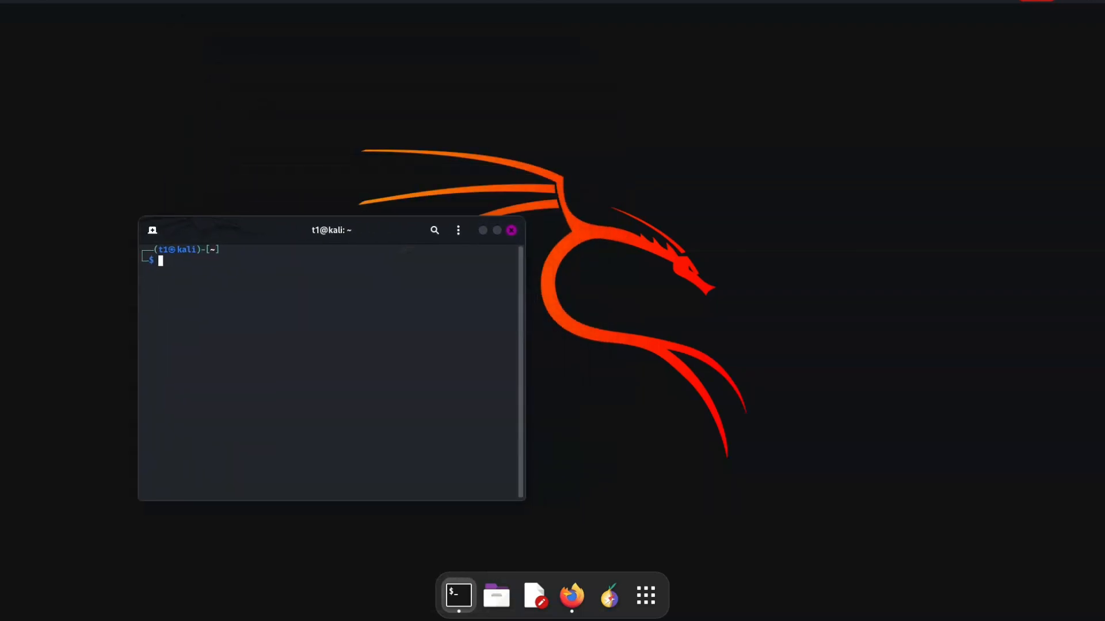
pyautogui.write('sudo apt upgrade')
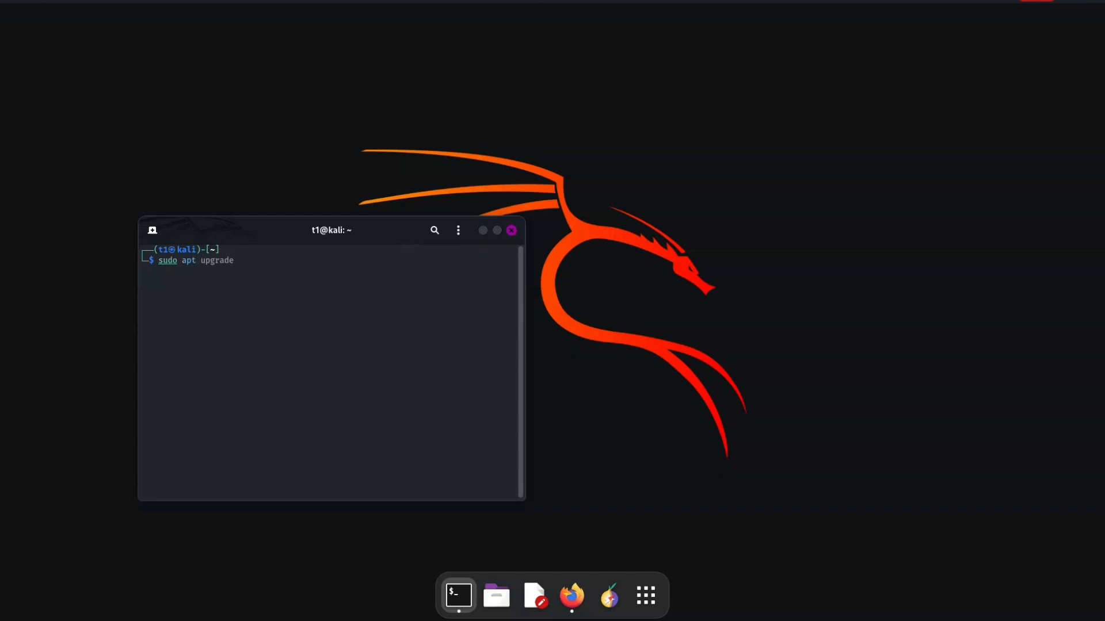
pyautogui.write('update')
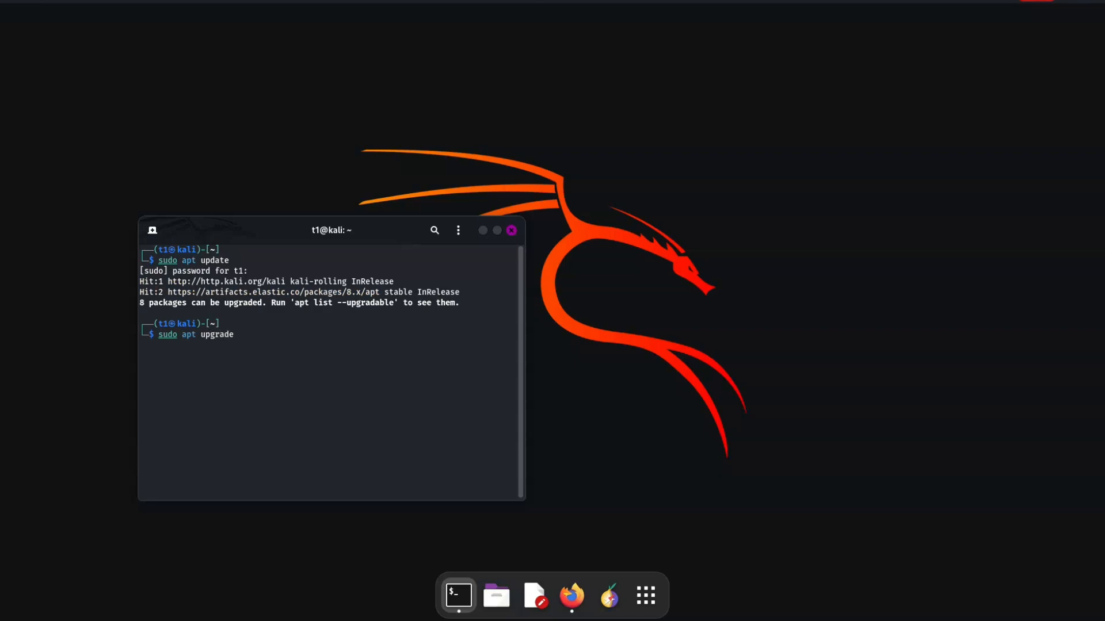
# Run sudo apt upgrade: 0 packages upgraded, 8 held back.
pyautogui.press('Return')
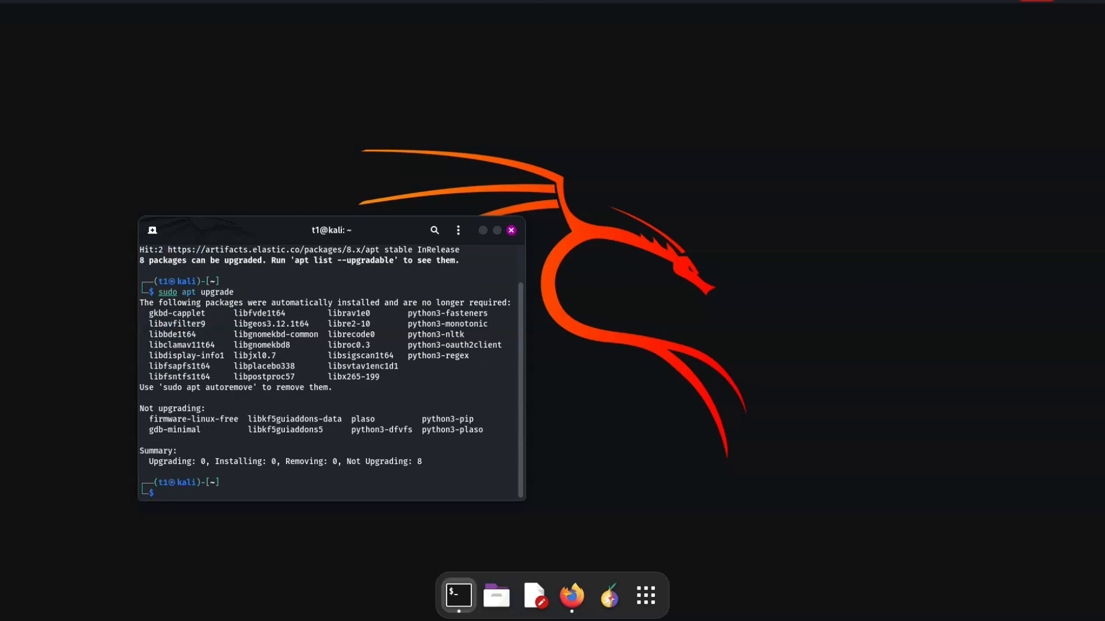
# Close the terminal window with its title-bar X button.
pyautogui.click(510, 231)
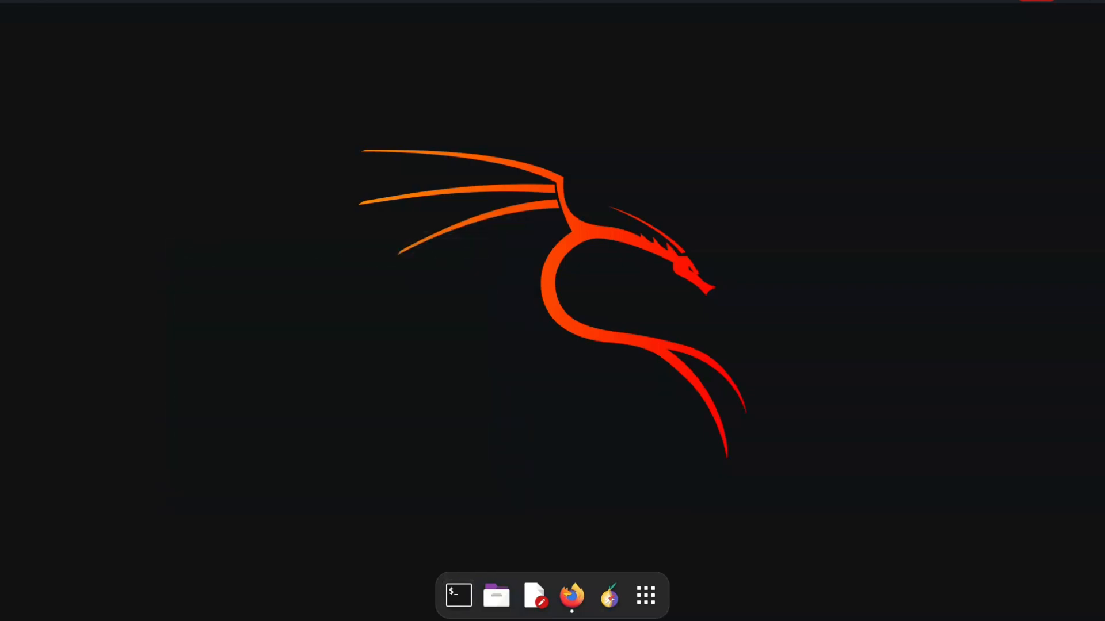